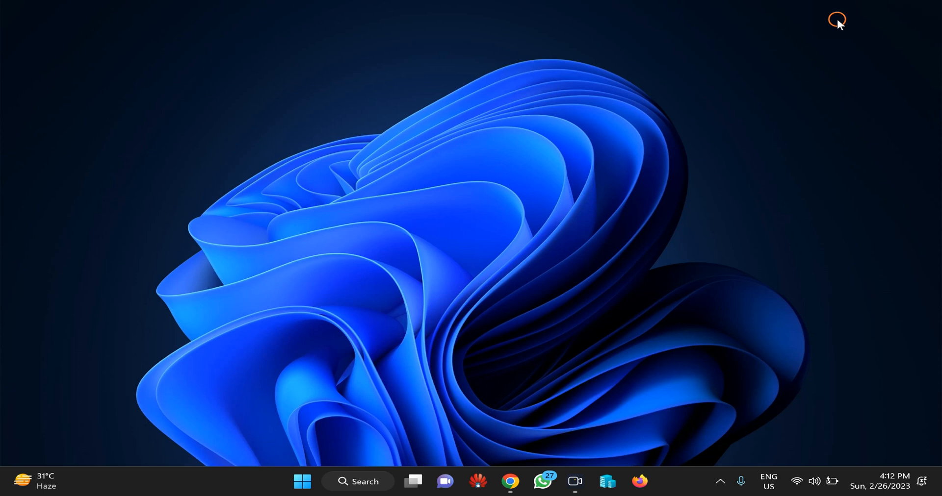
mouse_move(649, 149)
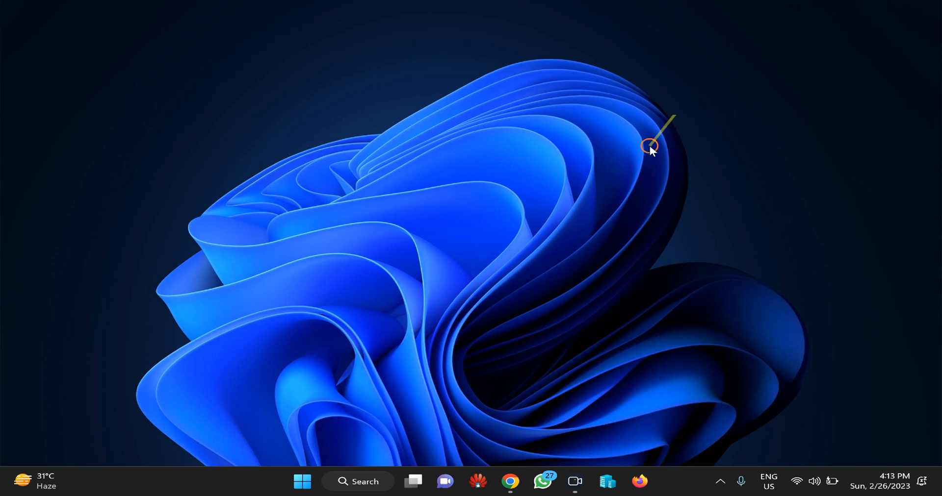
- Launch Chrome and go to its Settings page via the three-dot menu
left_click(510, 482)
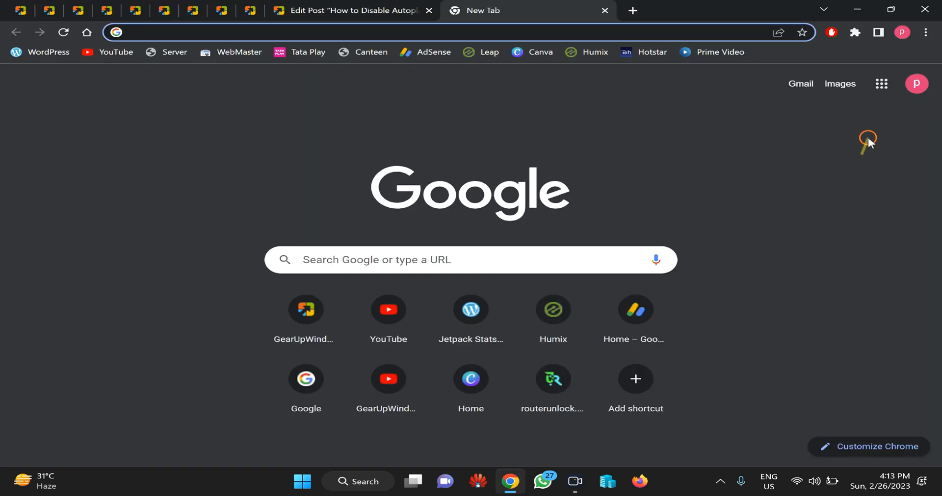
mouse_move(926, 32)
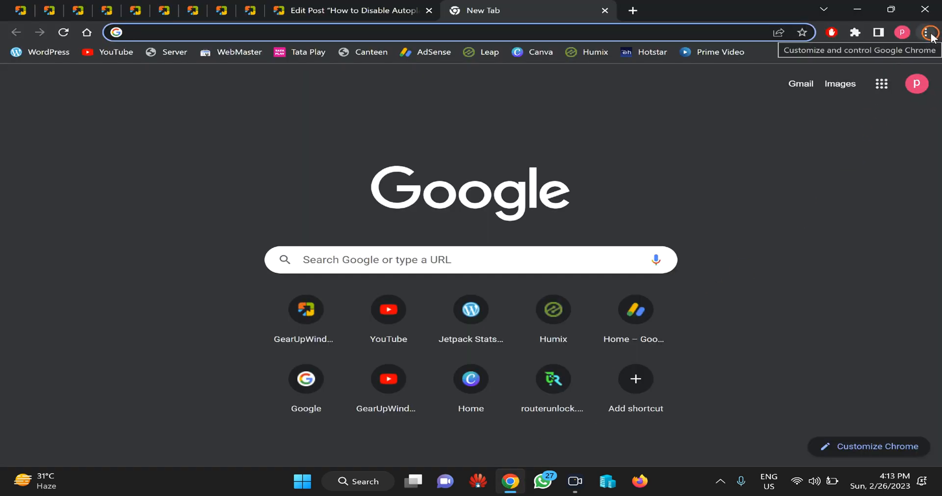
left_click(927, 32)
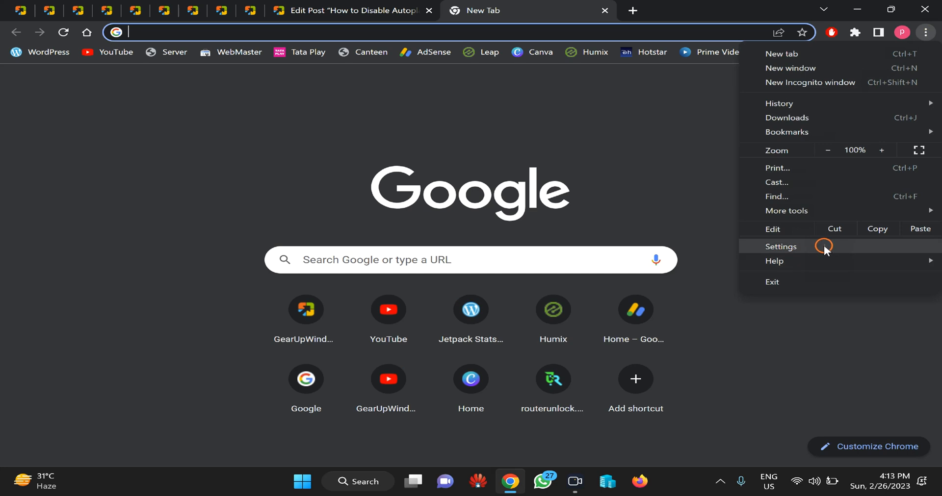
left_click(781, 247)
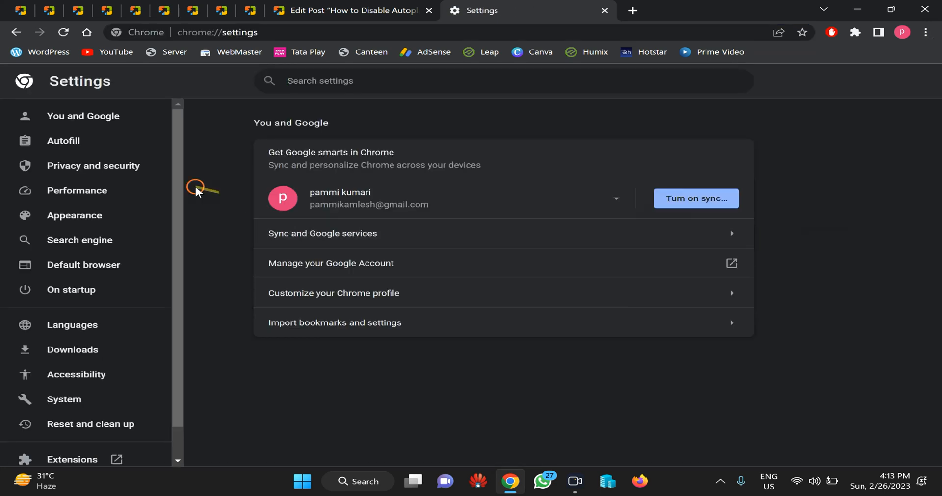
- Go to Privacy and security > Site settings and expand Additional content settings
left_click(93, 164)
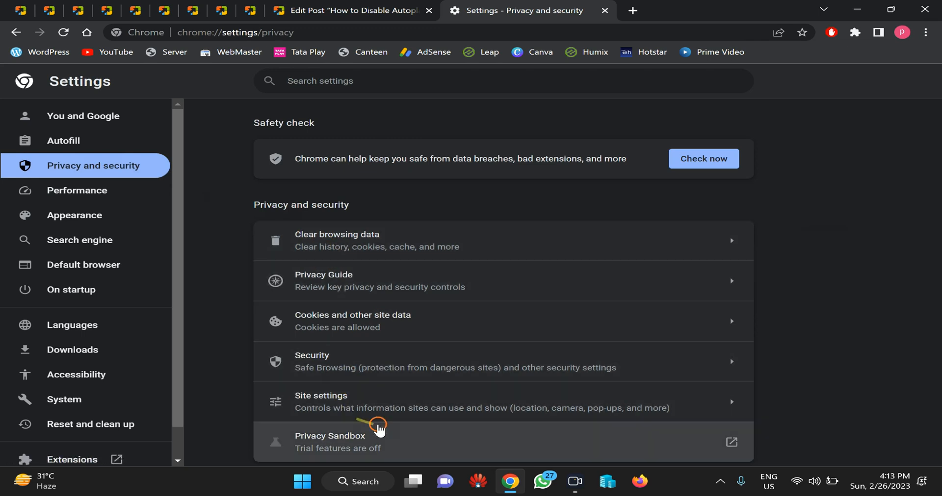
mouse_move(346, 402)
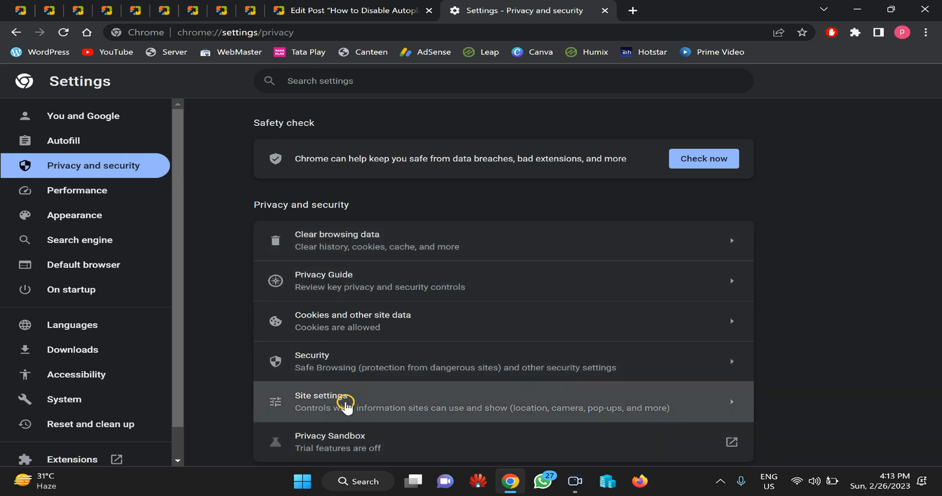
left_click(346, 401)
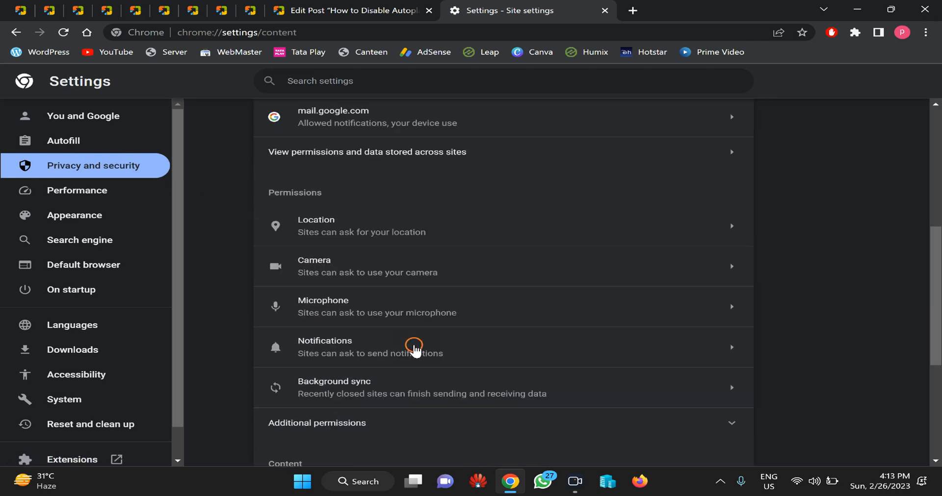
scroll("down", 3)
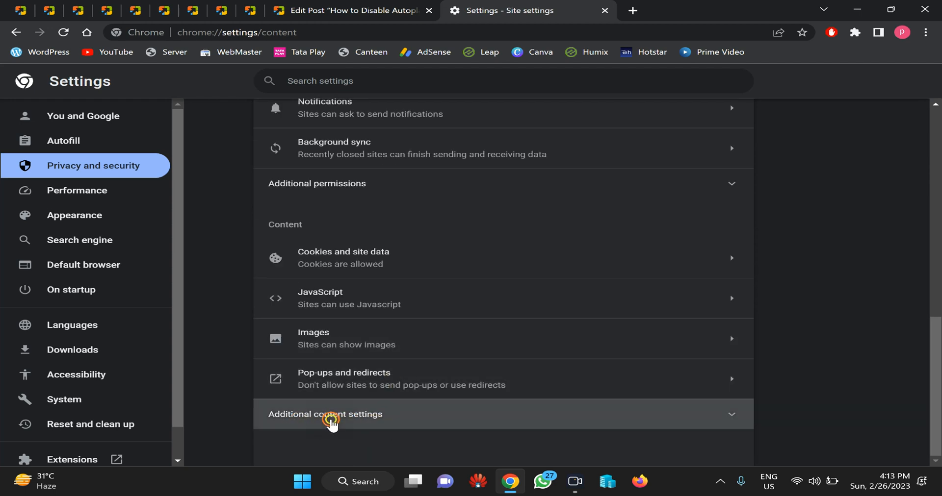
left_click(333, 414)
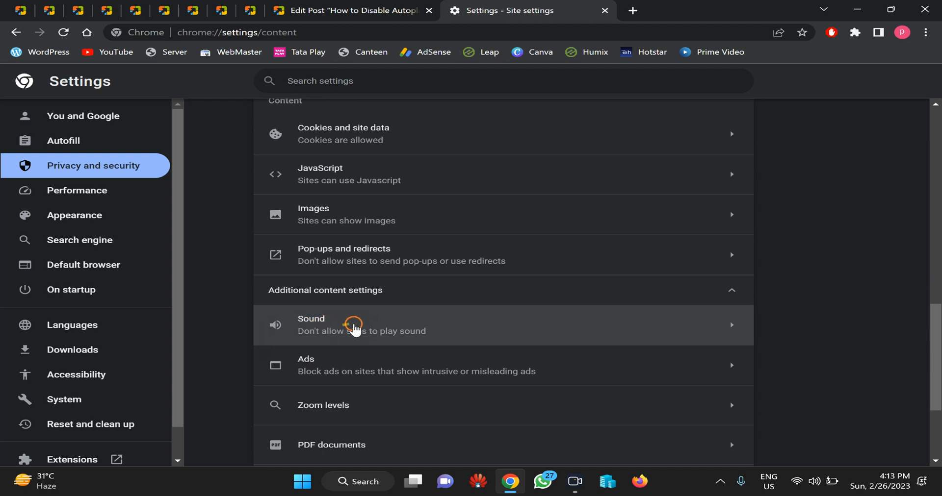
- View the Sound permission page with 'Don't allow sites to play sound' selected
left_click(355, 325)
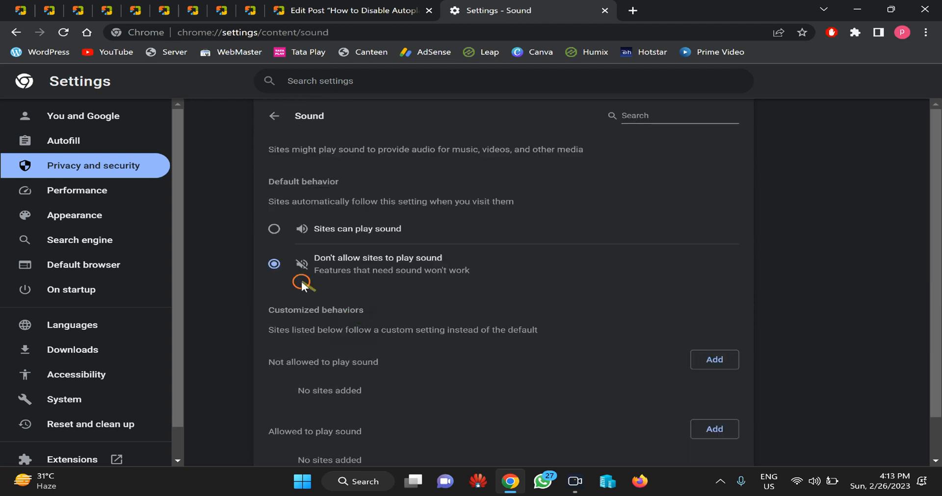
mouse_move(361, 272)
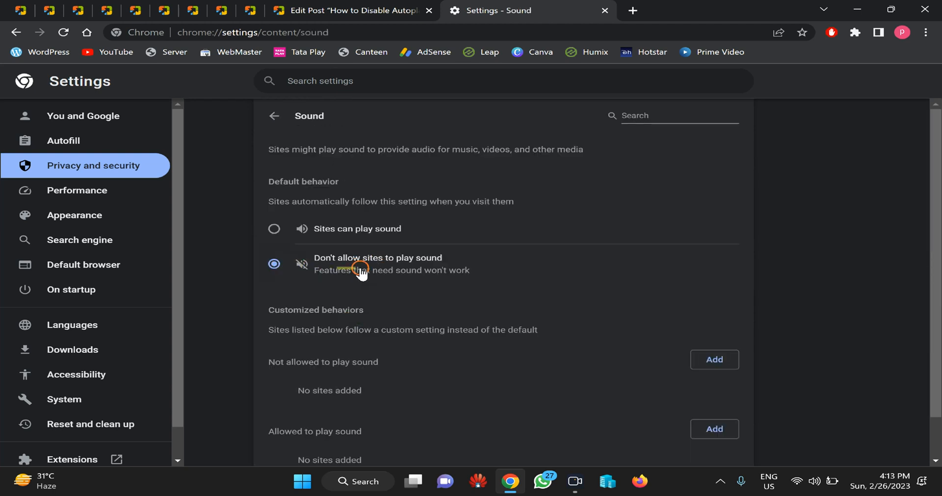
mouse_move(439, 271)
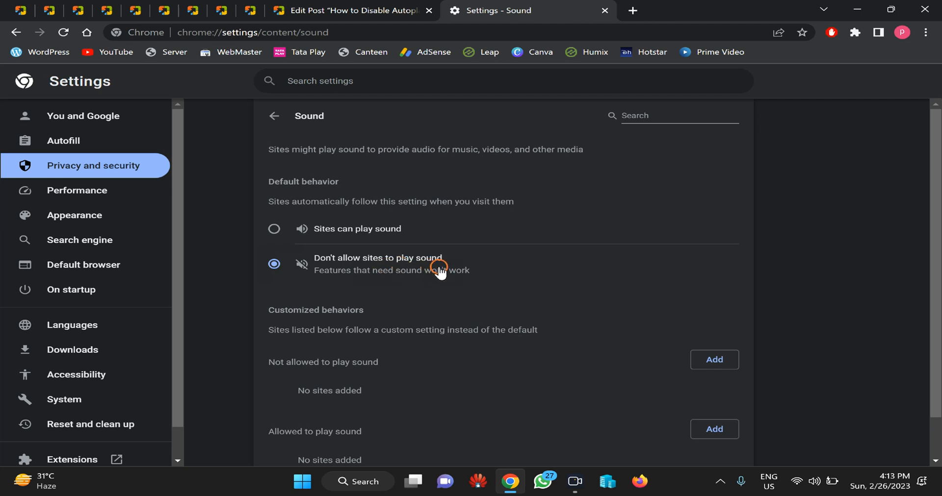
scroll("down", 3)
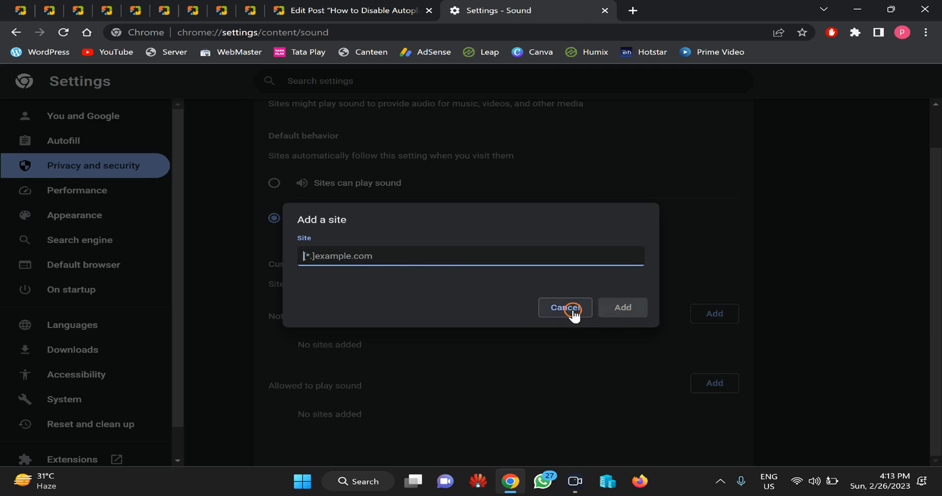
left_click(564, 308)
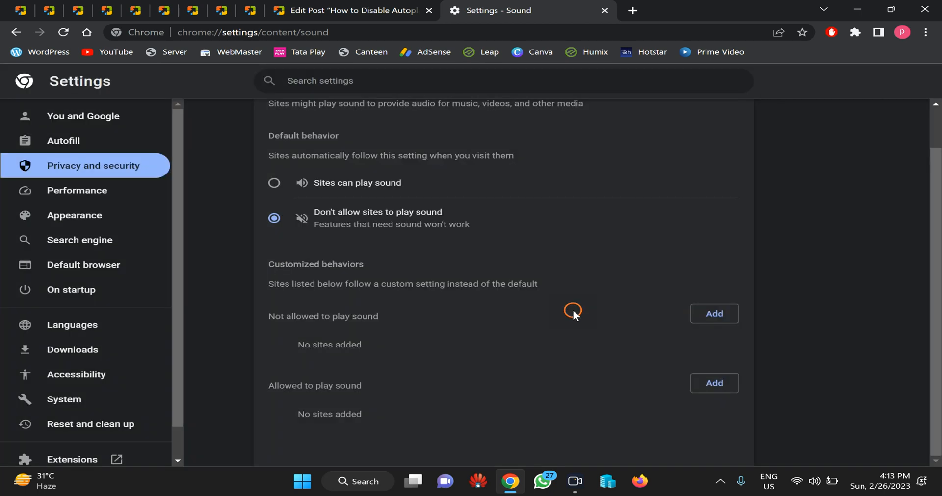